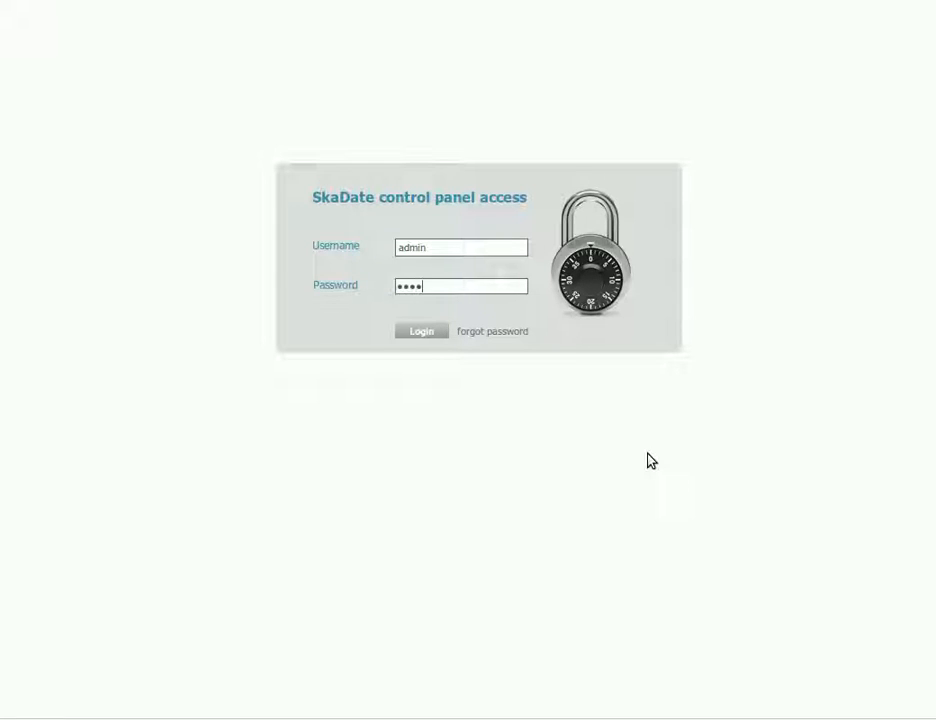
# - Type the administrator password into the control panel login form
pyautogui.write('•')
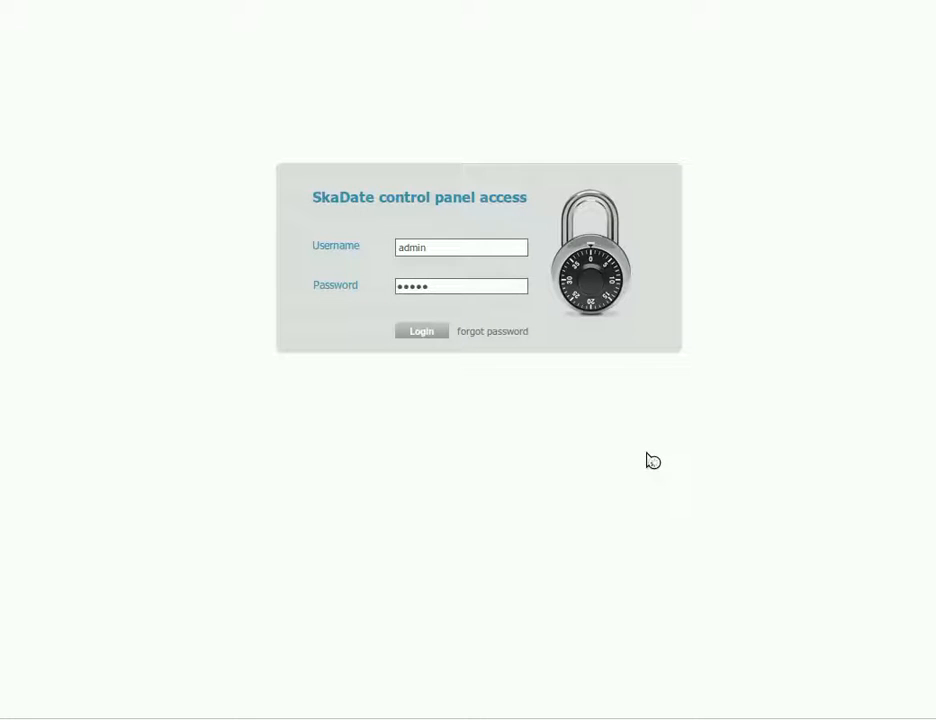
# - Log in and open the Template/Index Page markup editor, scrolling through its markup
pyautogui.click(421, 331)
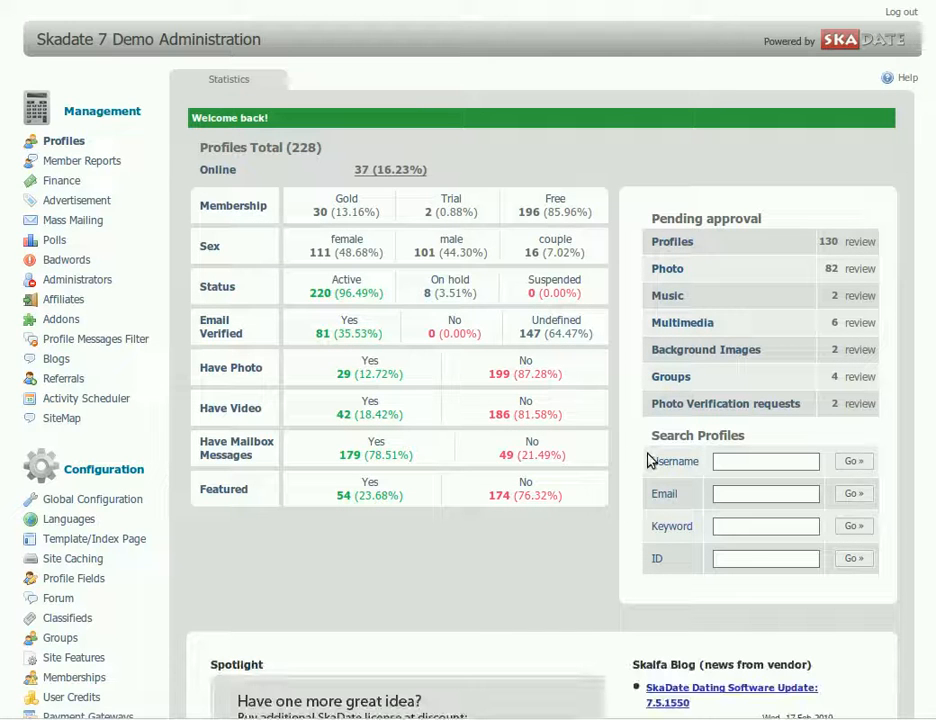
pyautogui.scroll(-3)
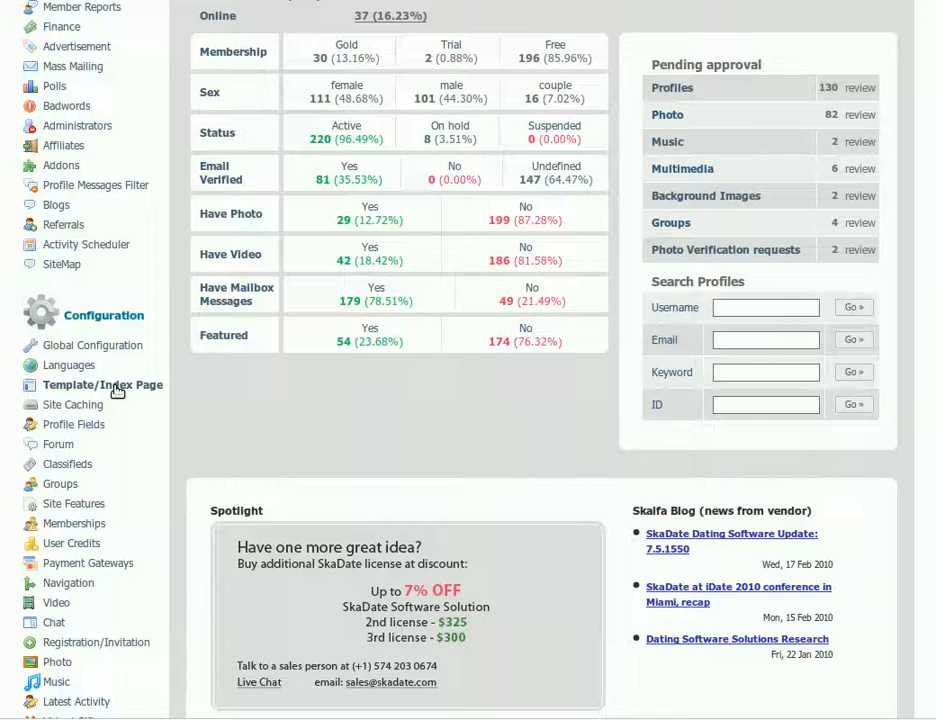
pyautogui.click(102, 385)
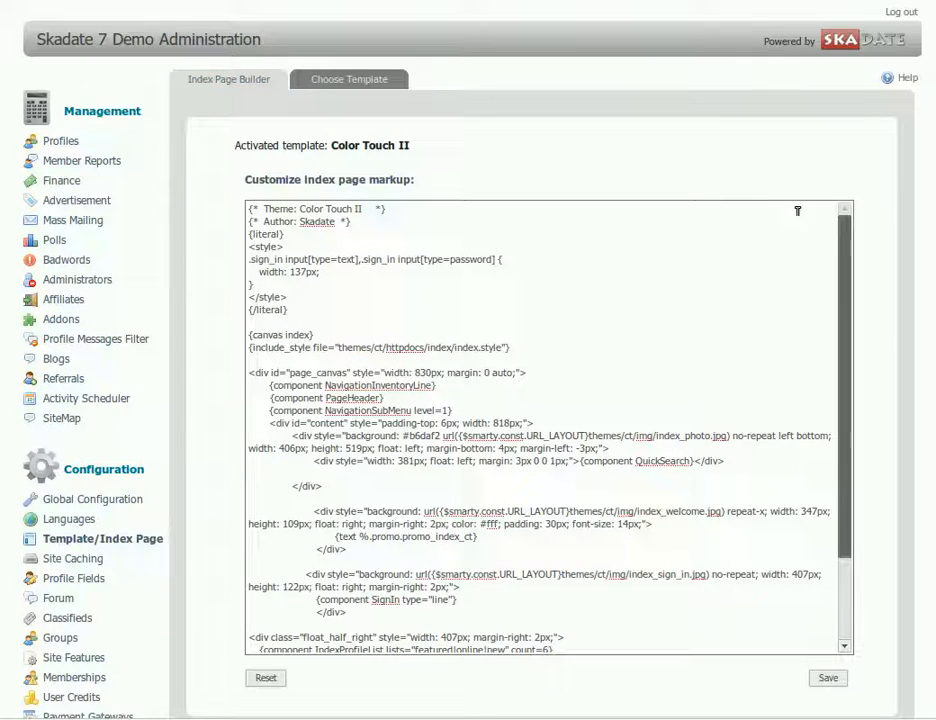
pyautogui.scroll(-3)
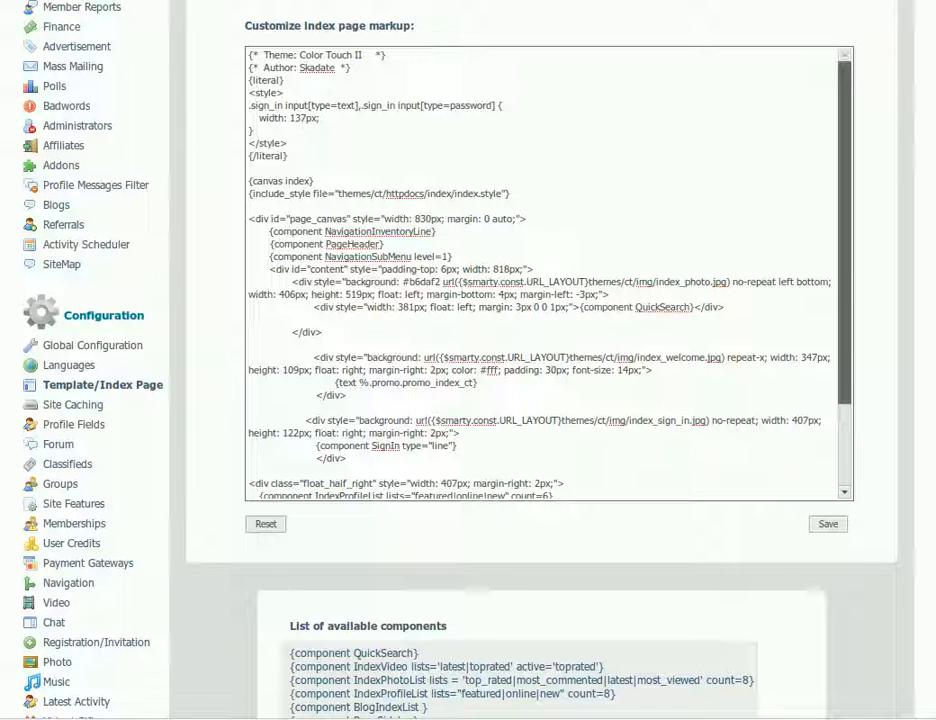
pyautogui.scroll(-3)
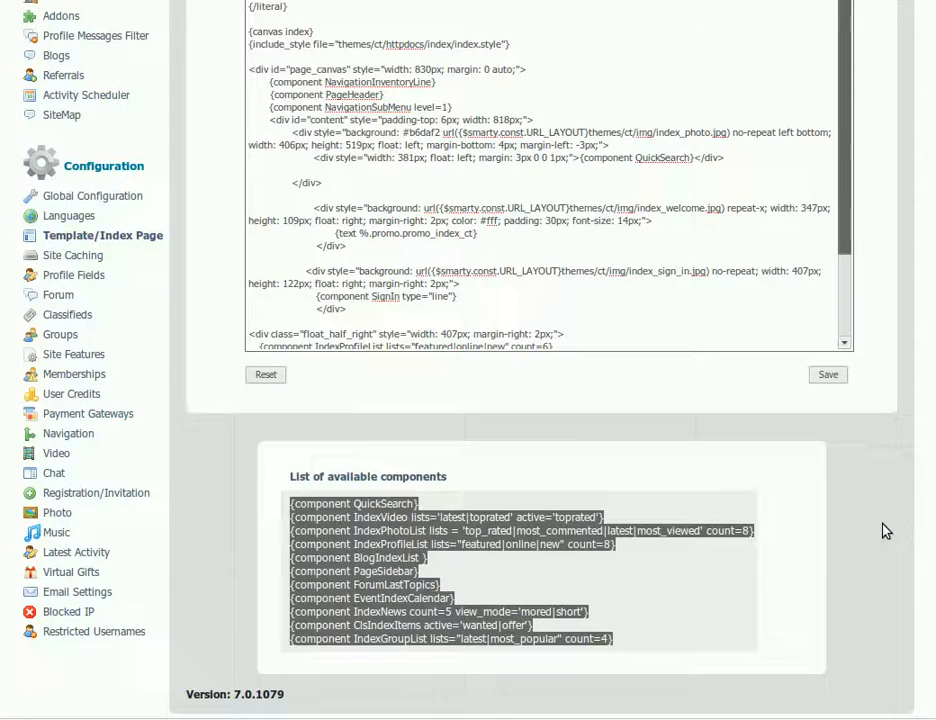
pyautogui.scroll(3)
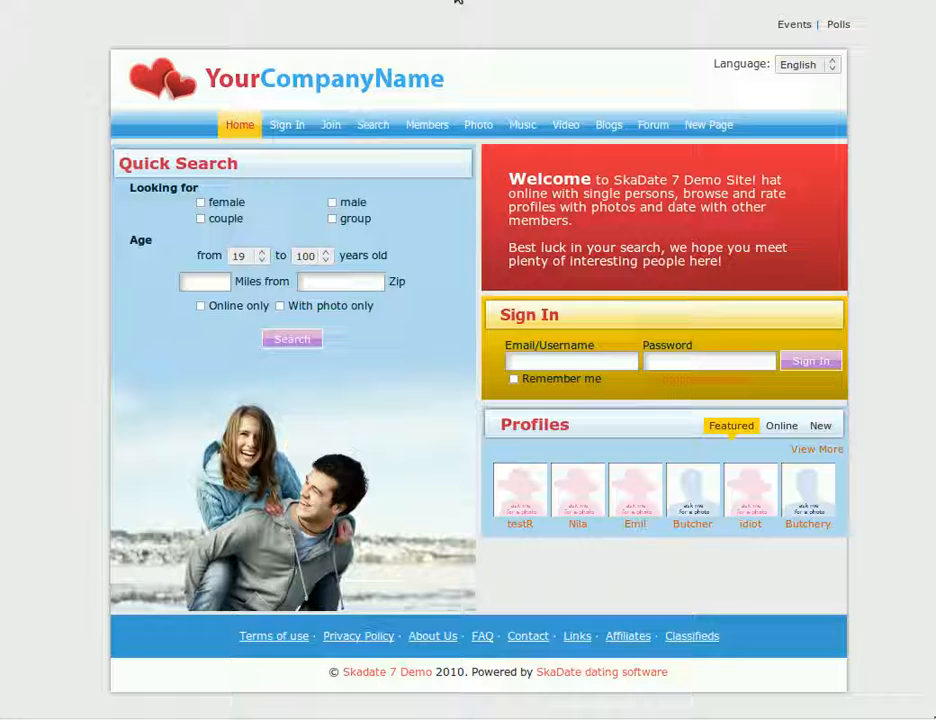
pyautogui.moveTo(923, 188)
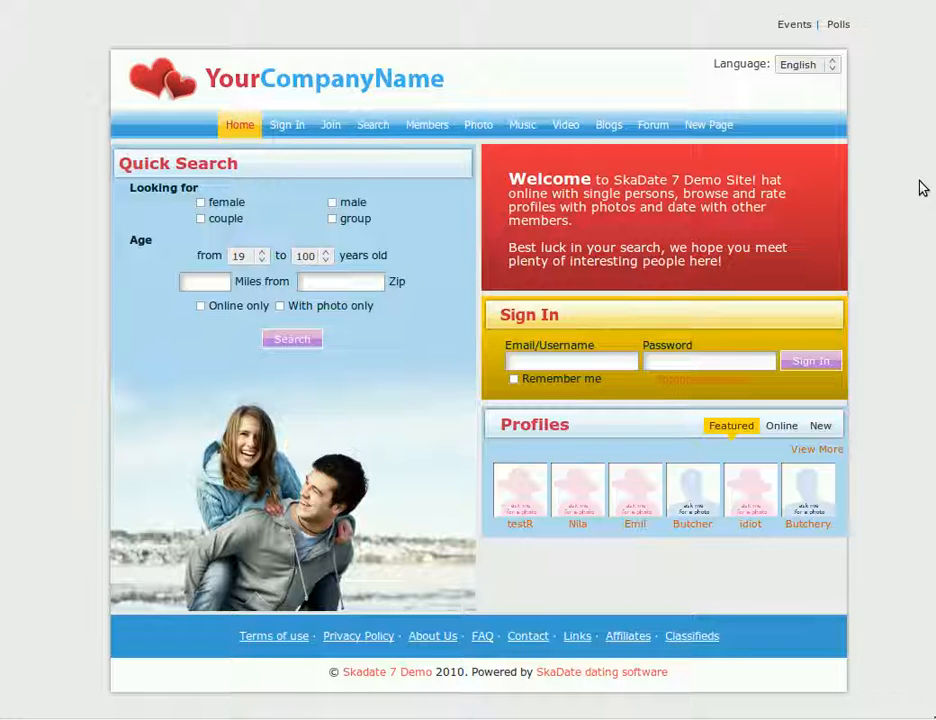
pyautogui.moveTo(899, 499)
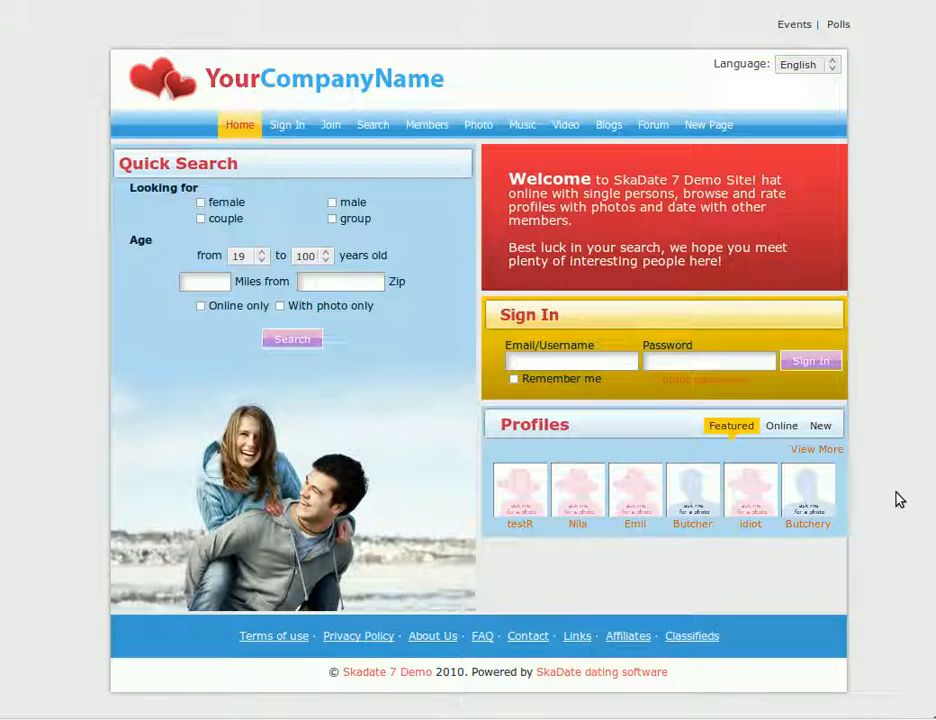
pyautogui.moveTo(520, 492)
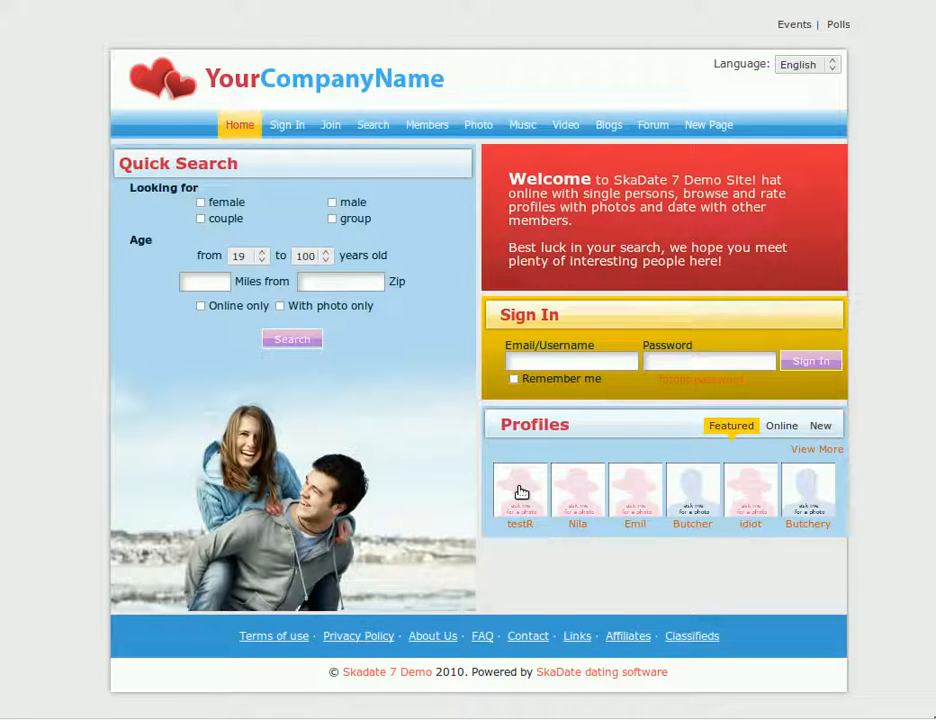
pyautogui.moveTo(478, 125)
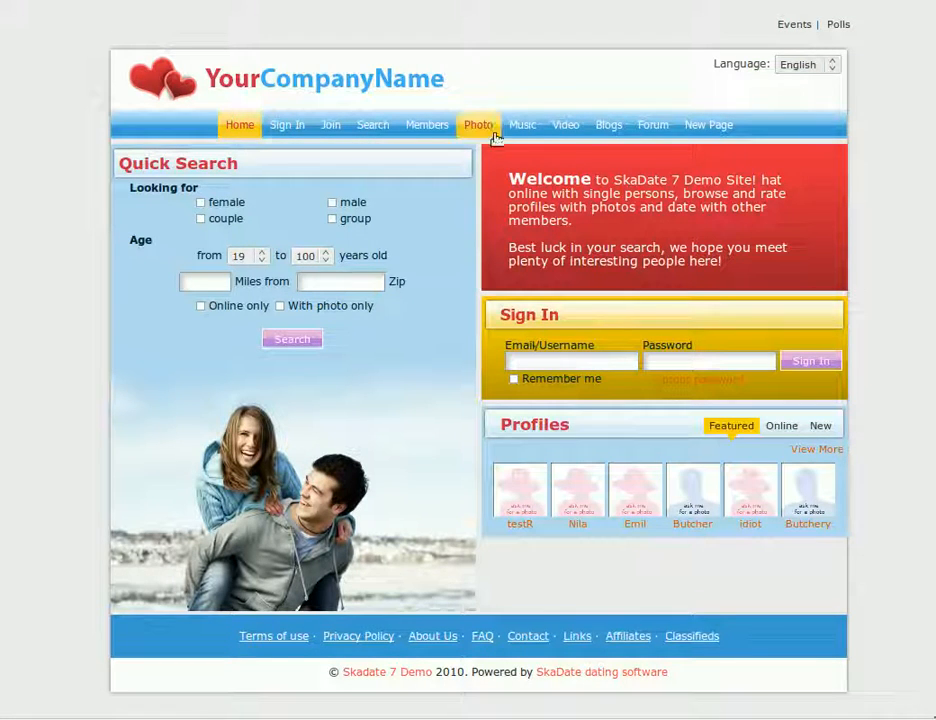
pyautogui.moveTo(518, 157)
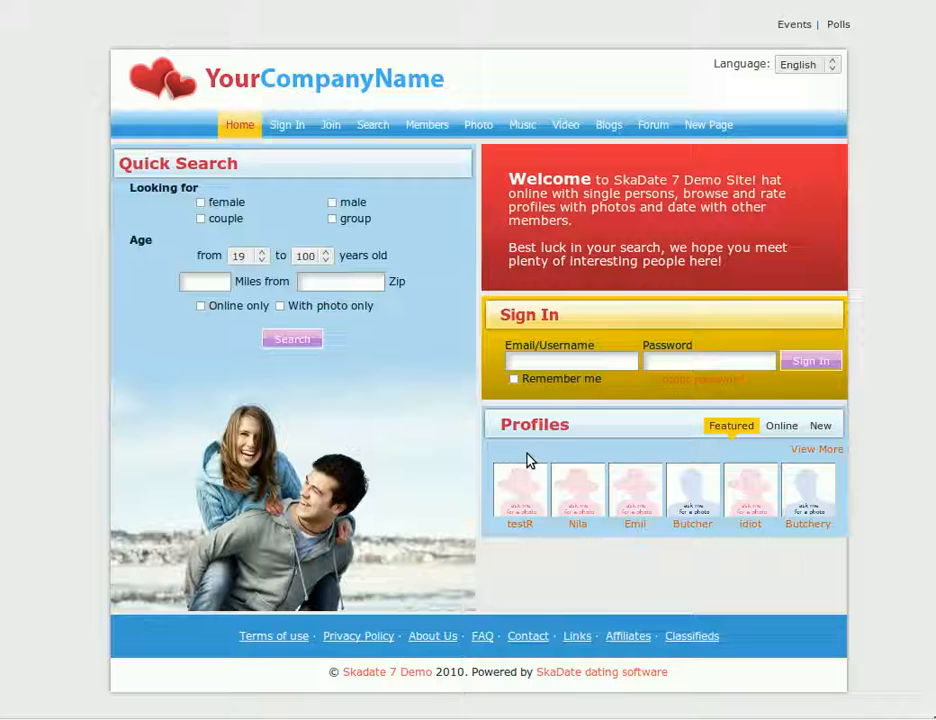
pyautogui.moveTo(770, 233)
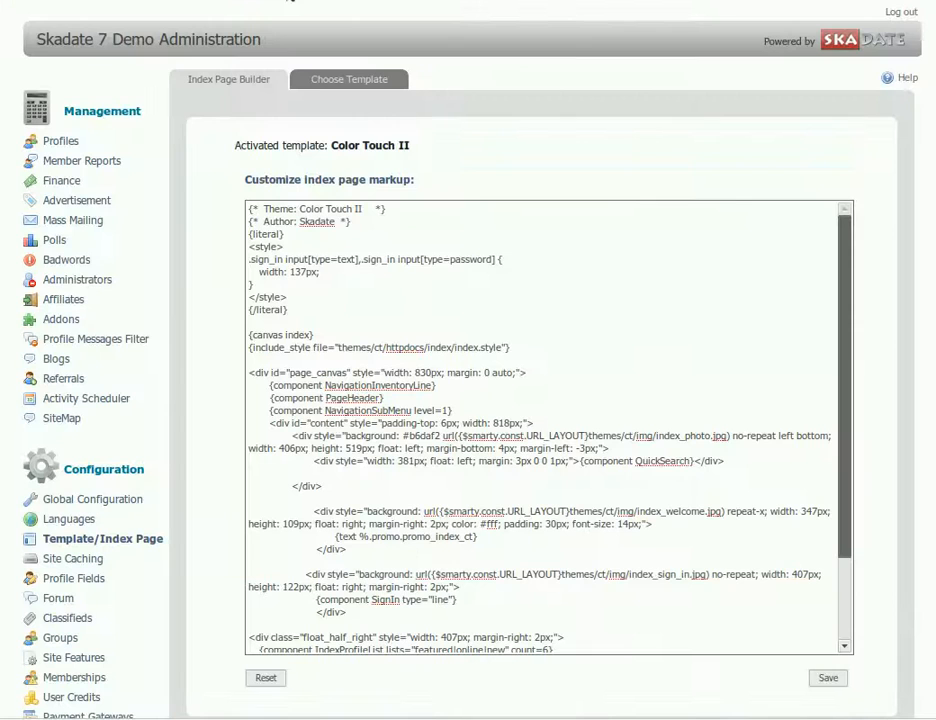
# - Change the IndexProfileList count from 6 to 12 and save the markup
pyautogui.scroll(-3)
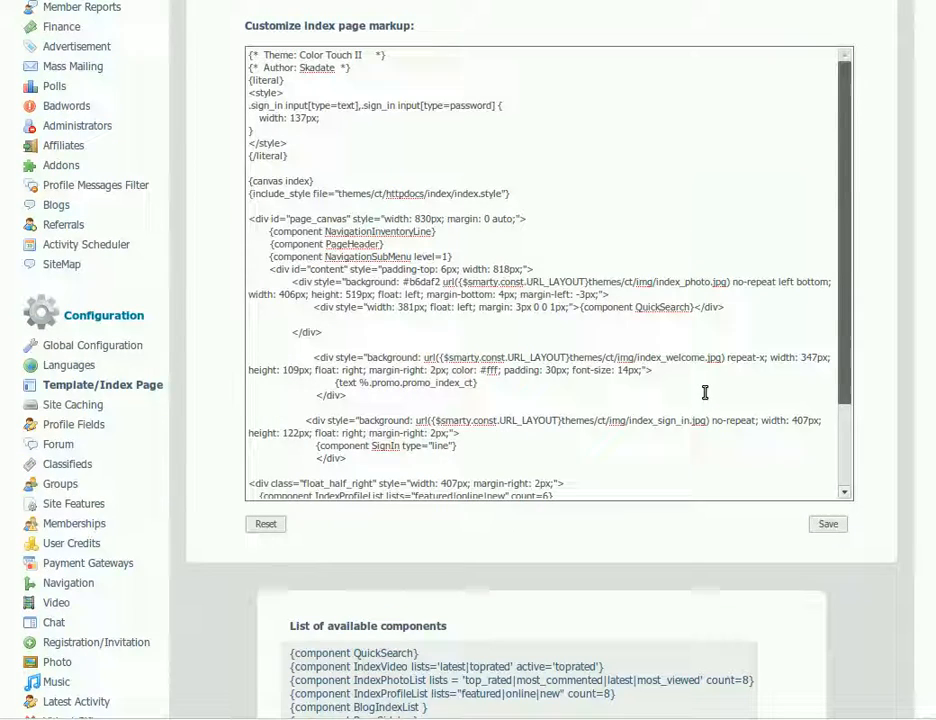
pyautogui.scroll(-3)
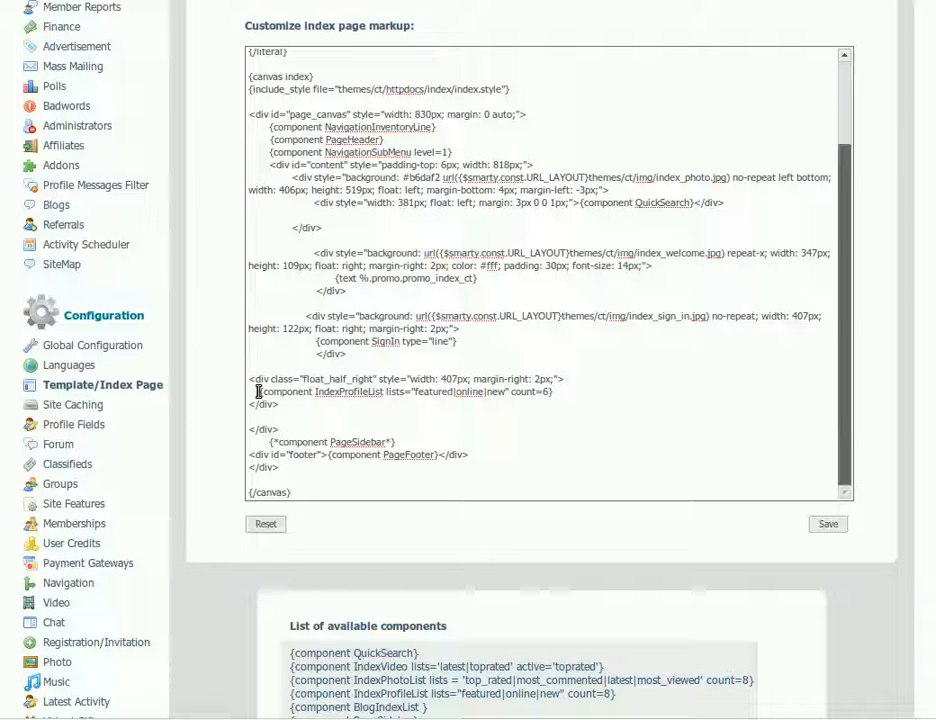
pyautogui.doubleClick(408, 391)
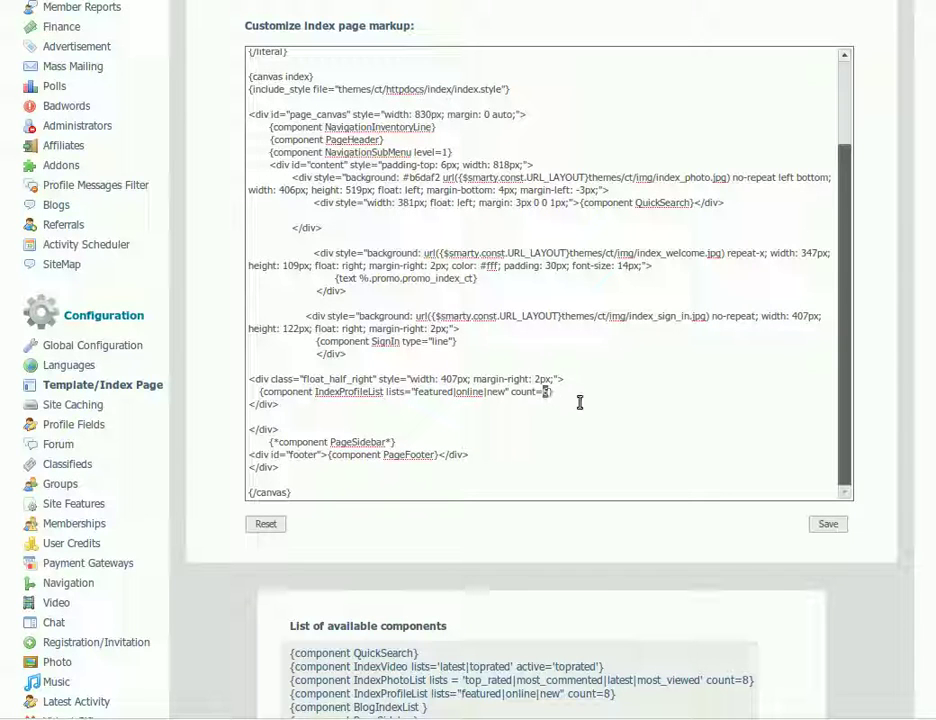
pyautogui.write('12')
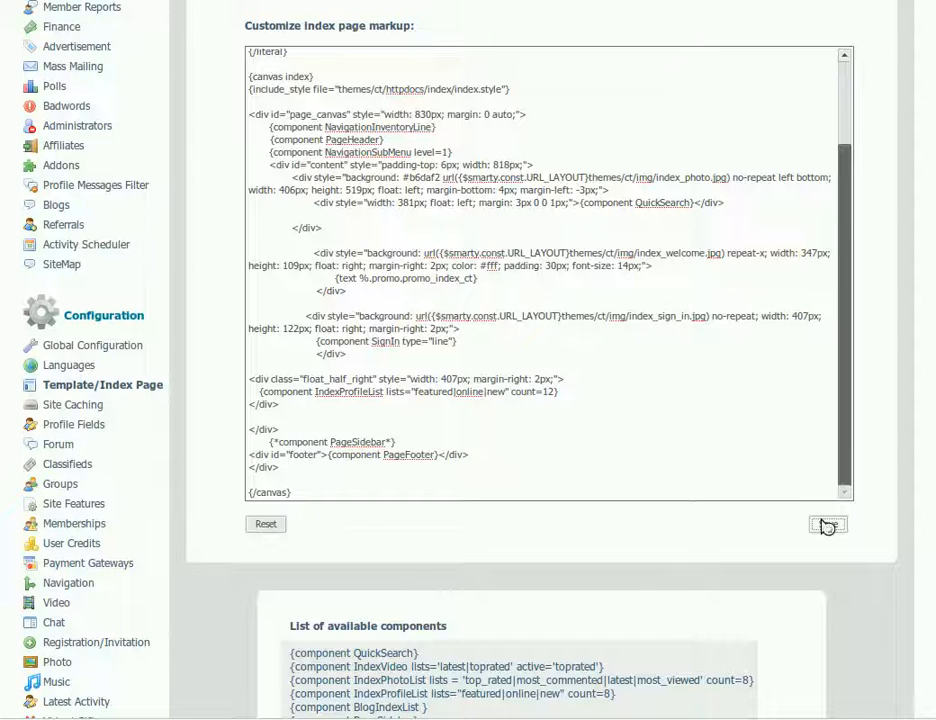
pyautogui.click(827, 524)
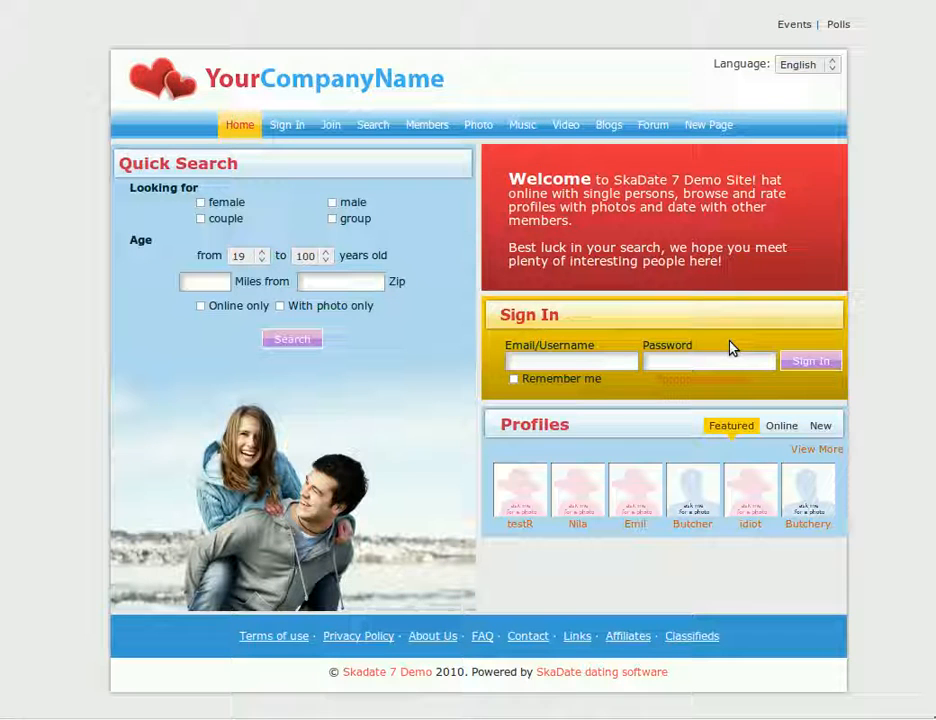
pyautogui.moveTo(848, 465)
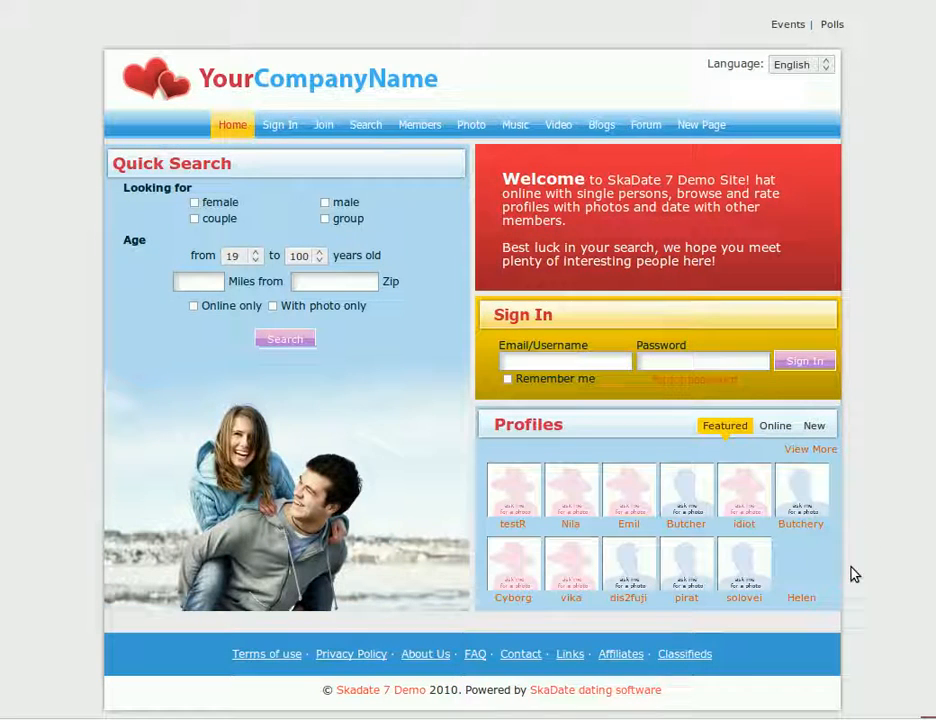
pyautogui.moveTo(855, 573)
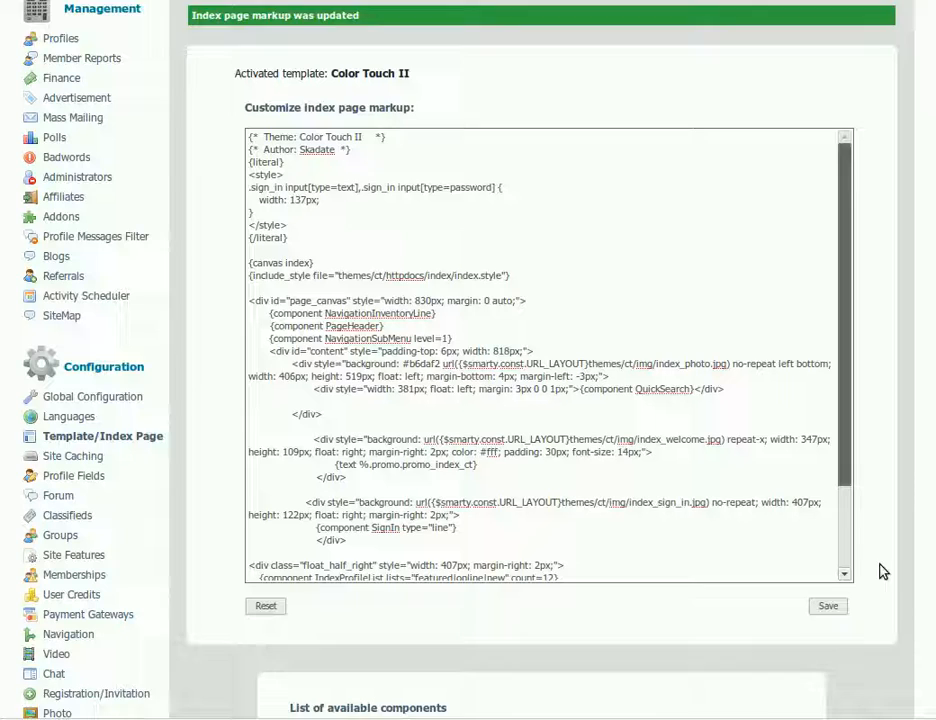
# - Scroll the markup to the index_sign_in and index_welcome blocks
pyautogui.scroll(-3)
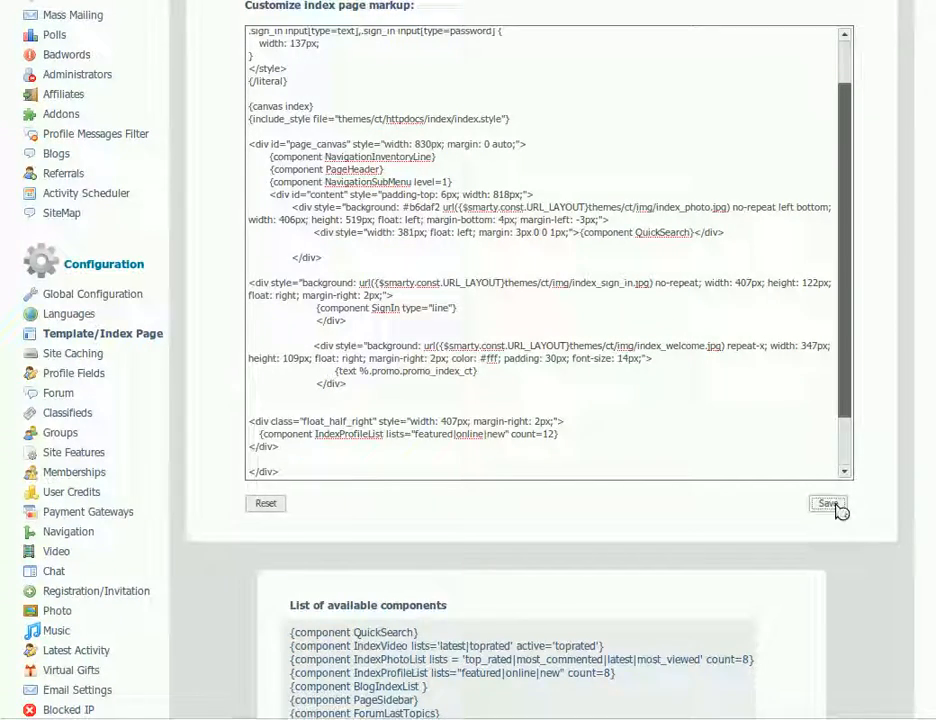
# - Save the markup with the sign-in block moved above welcome
pyautogui.click(827, 503)
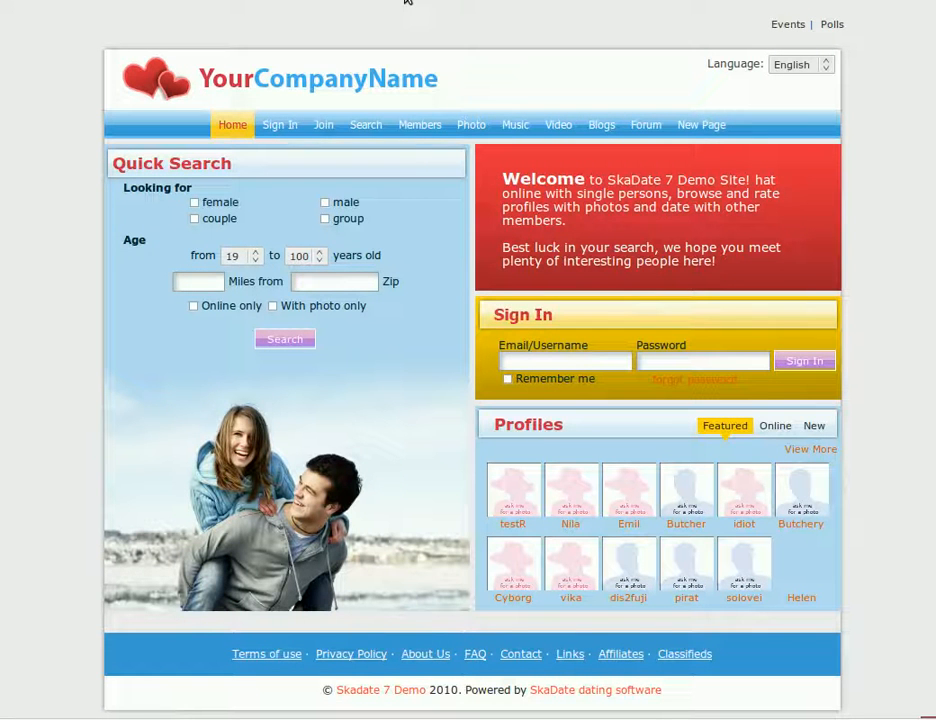
pyautogui.moveTo(877, 329)
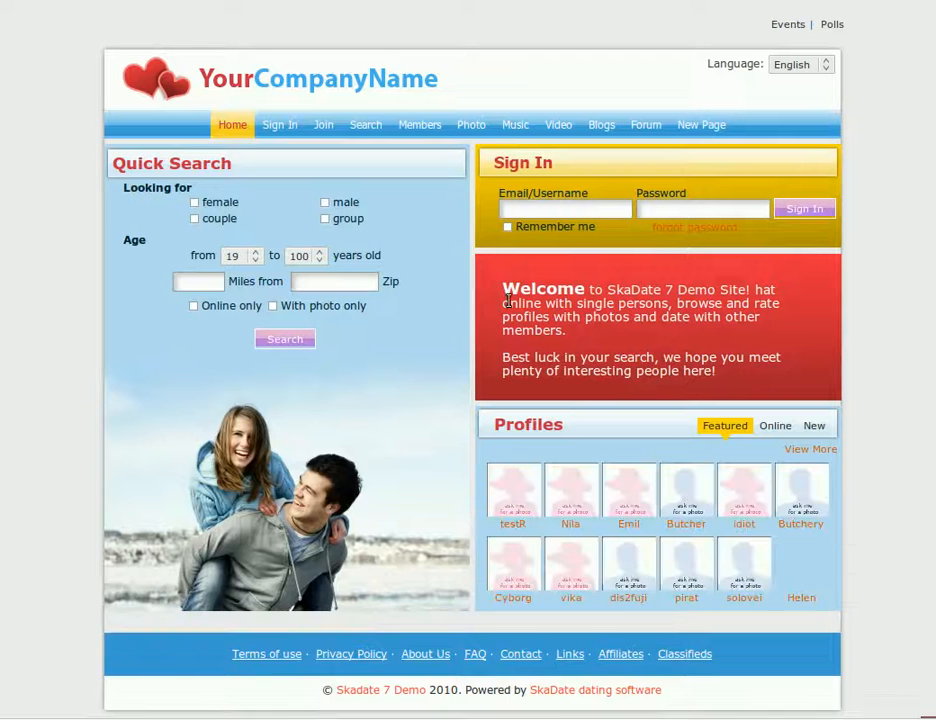
pyautogui.moveTo(790, 307)
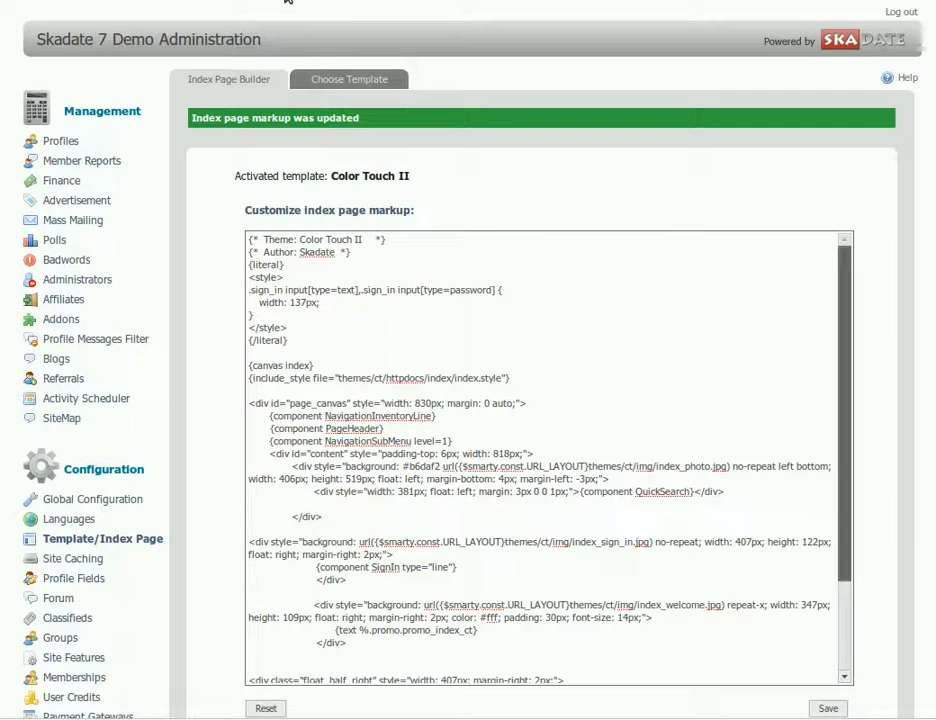
# - Copy the IndexVideo component from the available components list to replace the profile list
pyautogui.scroll(-3)
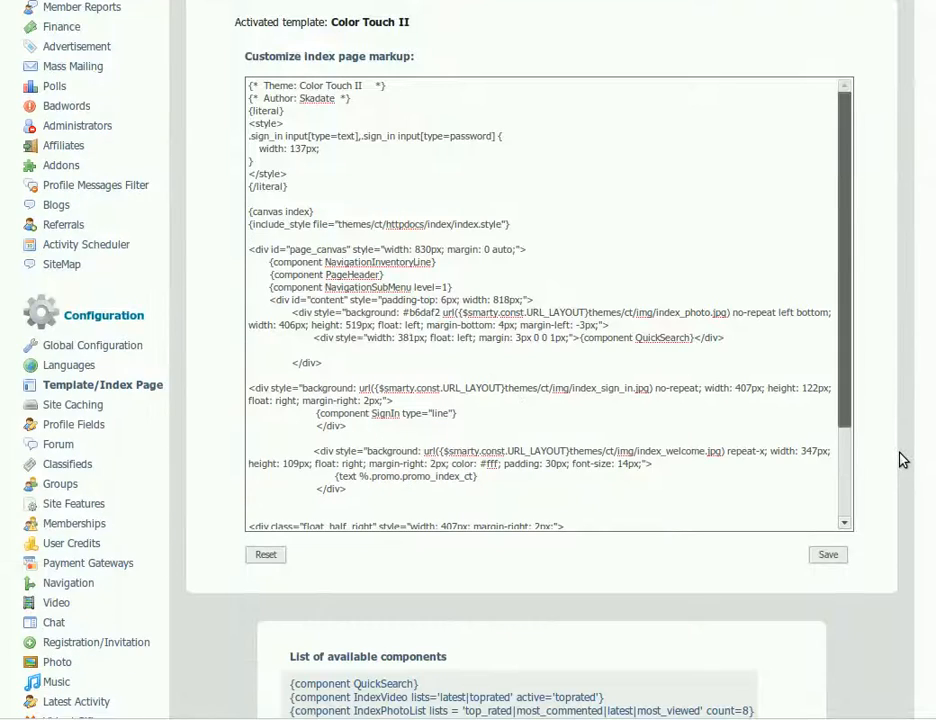
pyautogui.scroll(-3)
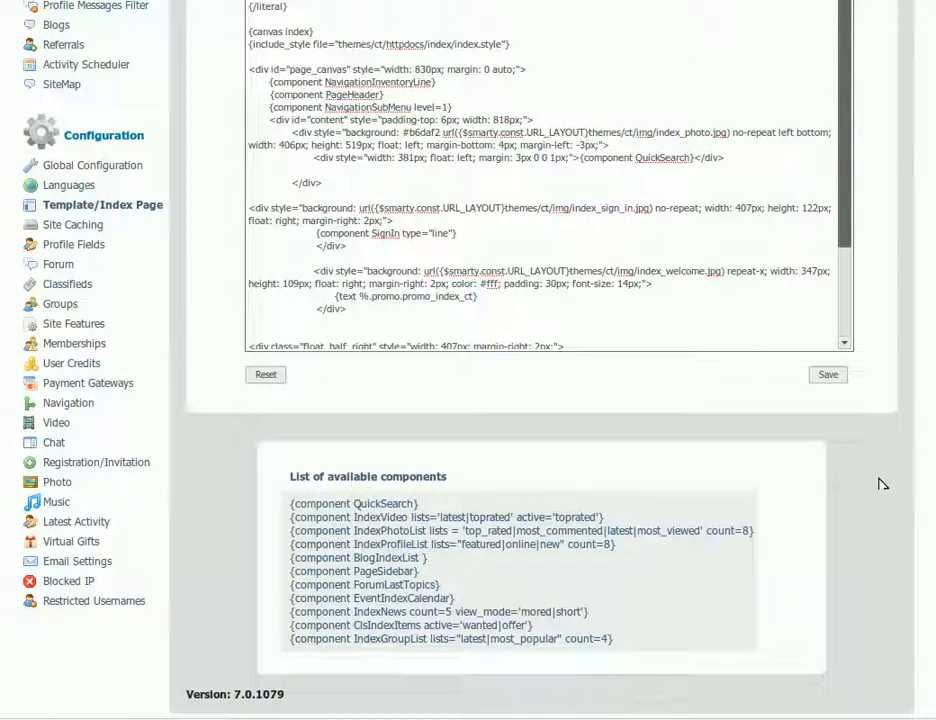
pyautogui.doubleClick(312, 517)
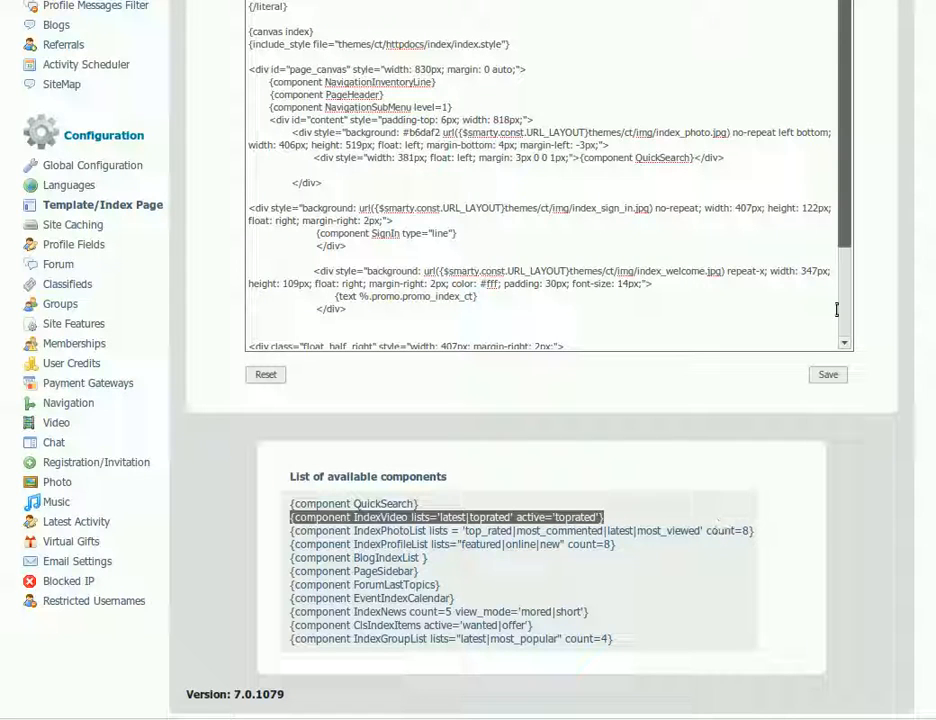
pyautogui.scroll(-3)
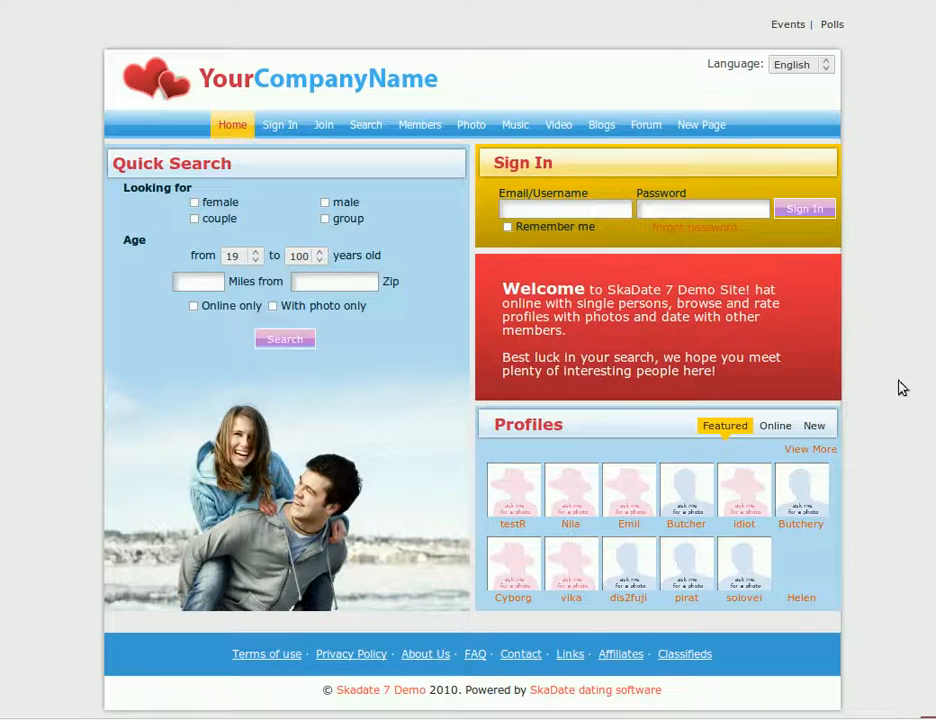
pyautogui.moveTo(930, 427)
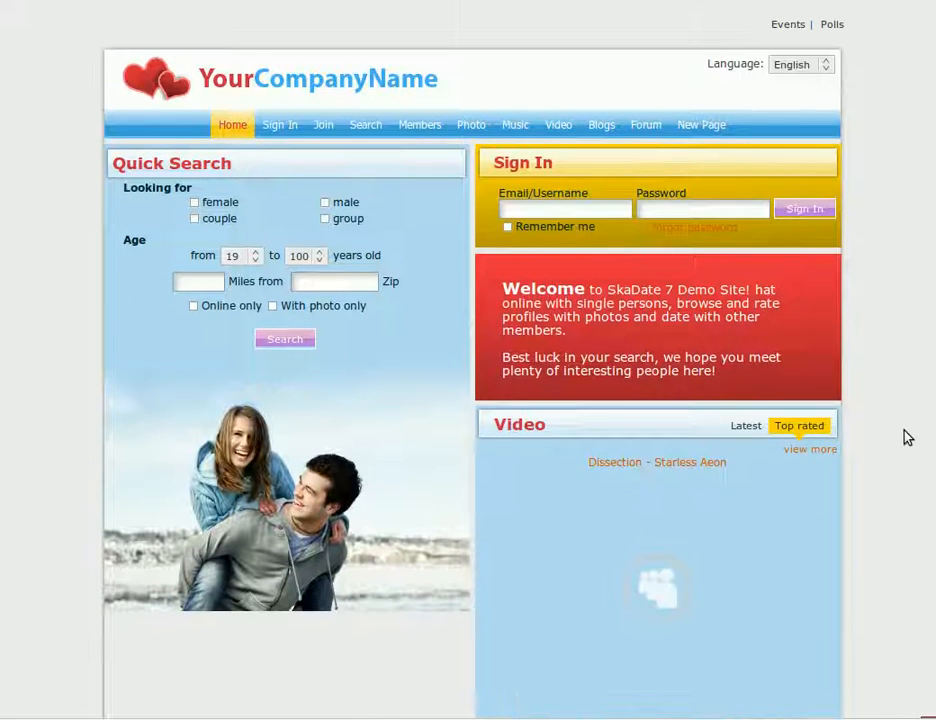
# - Scroll the refreshed homepage to view the Video list block
pyautogui.scroll(-3)
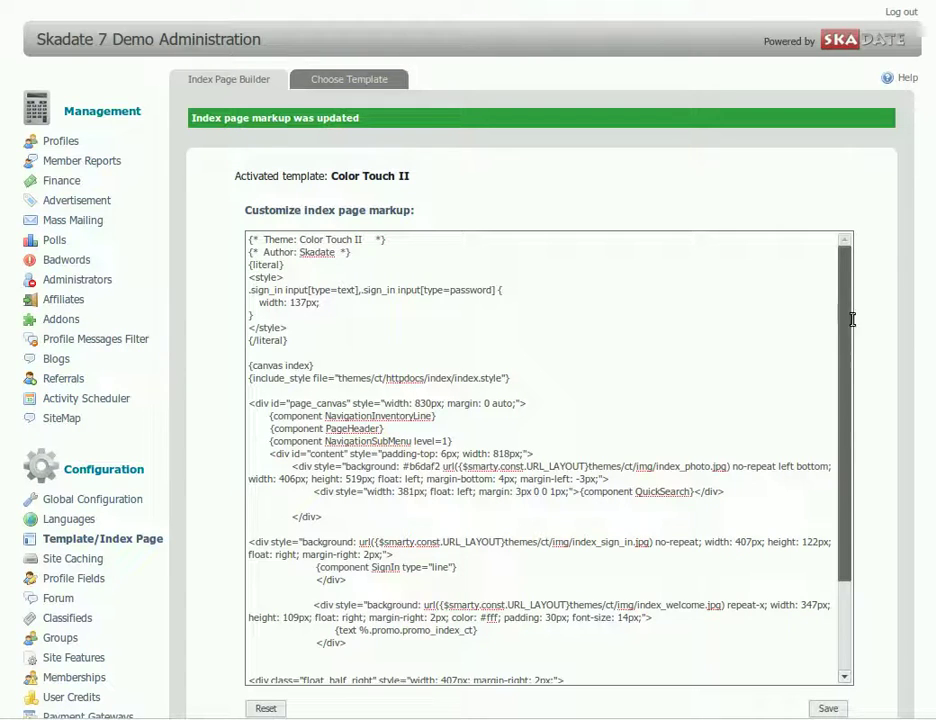
# - Replace the welcome div's background image with background-color #44aff2 and save
pyautogui.scroll(-3)
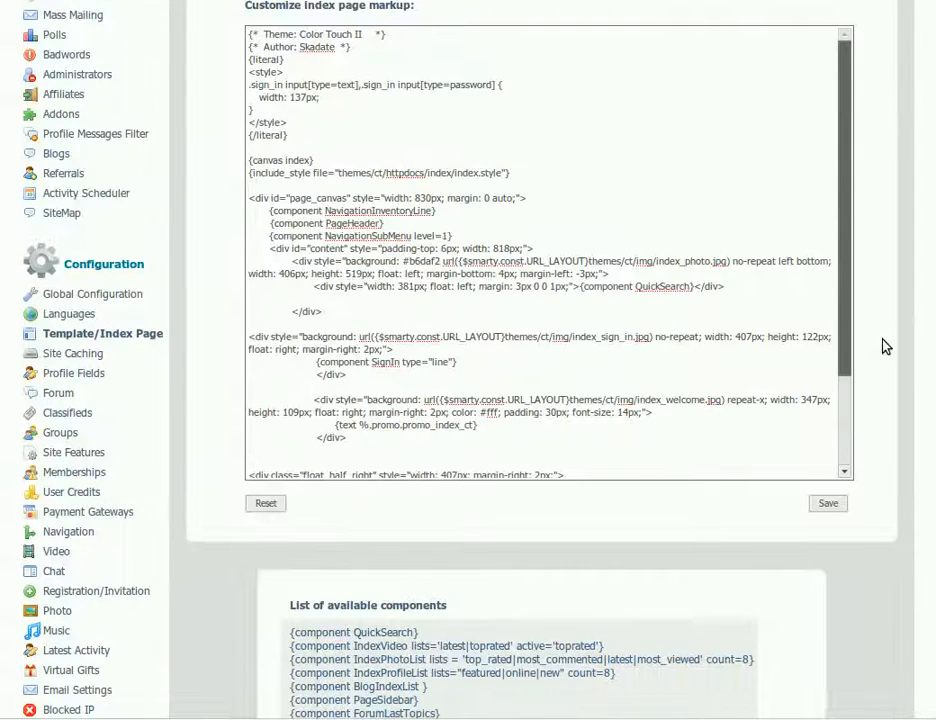
pyautogui.scroll(-3)
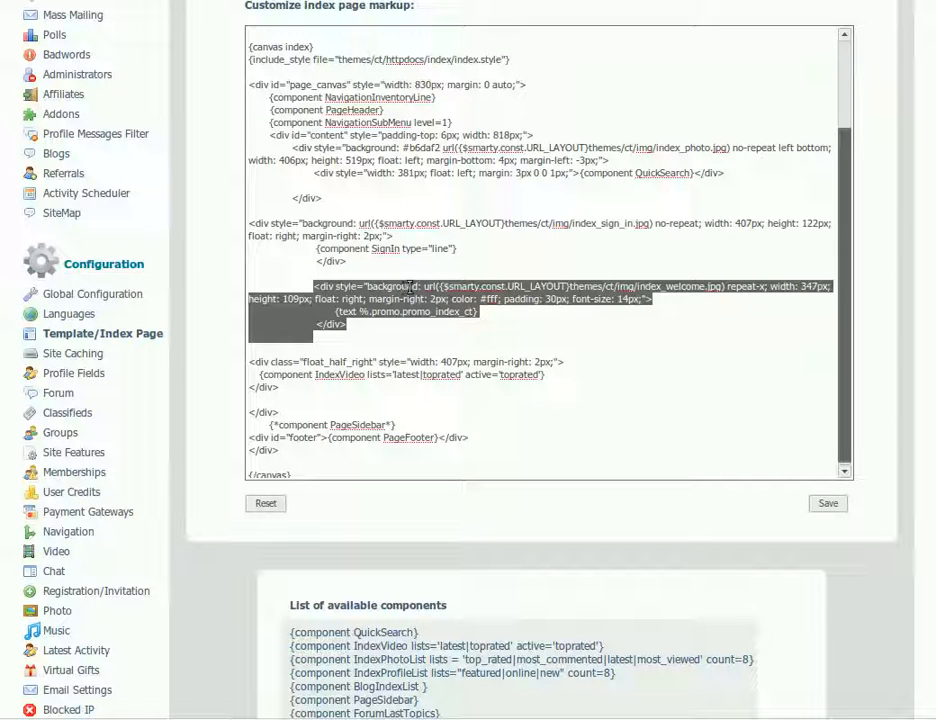
pyautogui.click(425, 286)
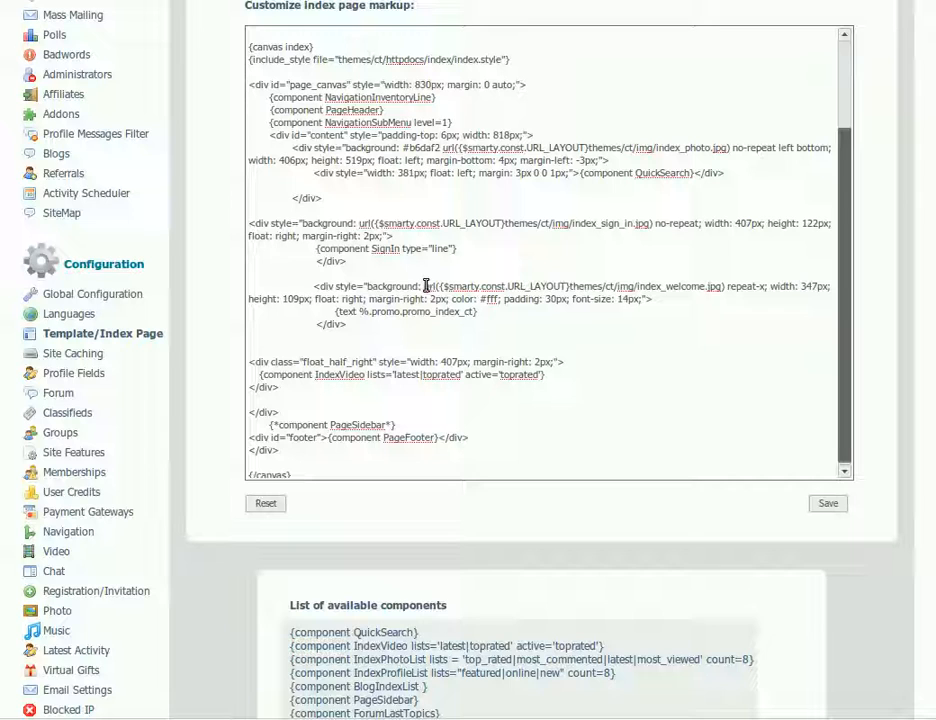
pyautogui.doubleClick(464, 287)
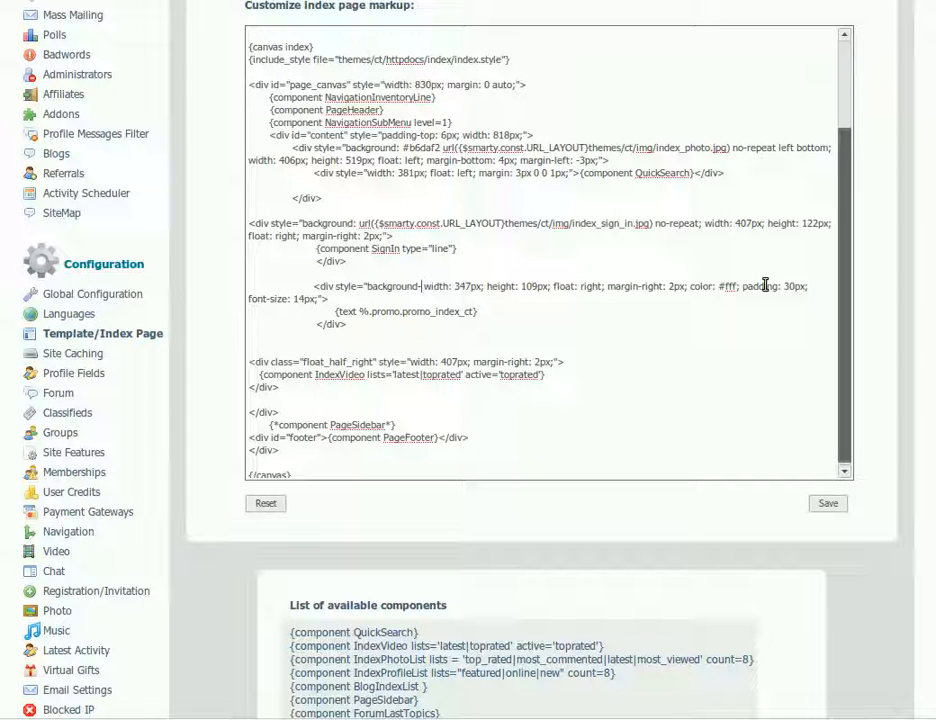
pyautogui.write('-color:#44aff2;')
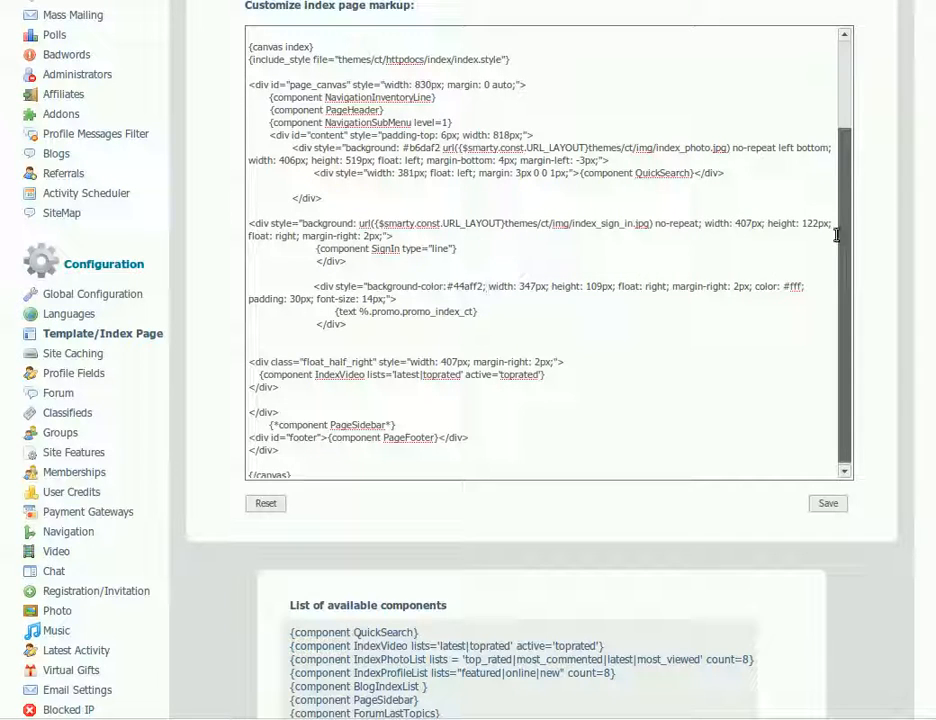
pyautogui.moveTo(828, 503)
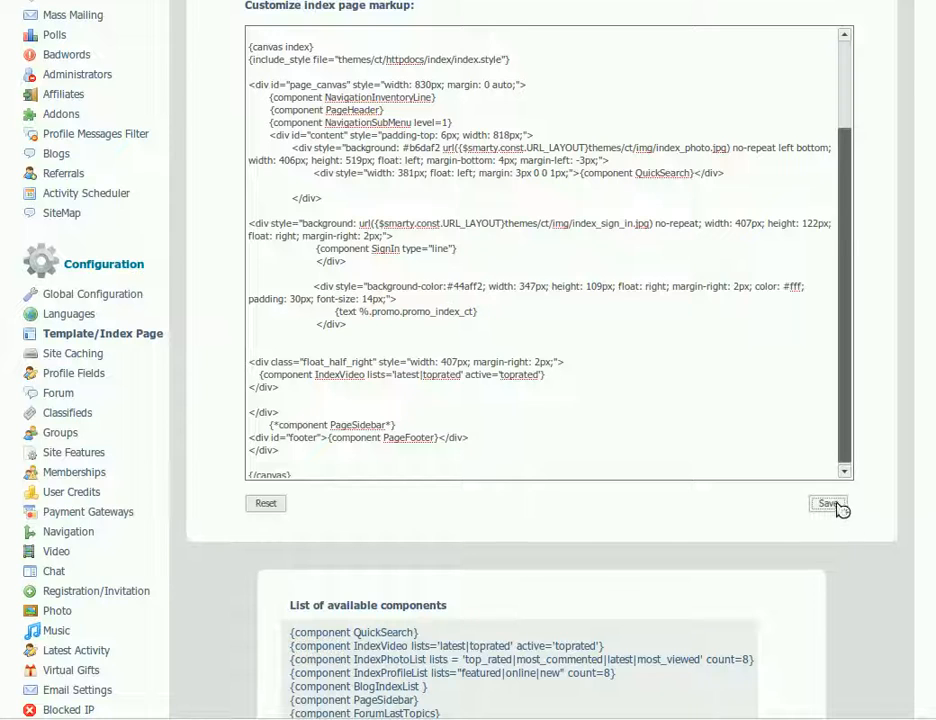
pyautogui.click(828, 503)
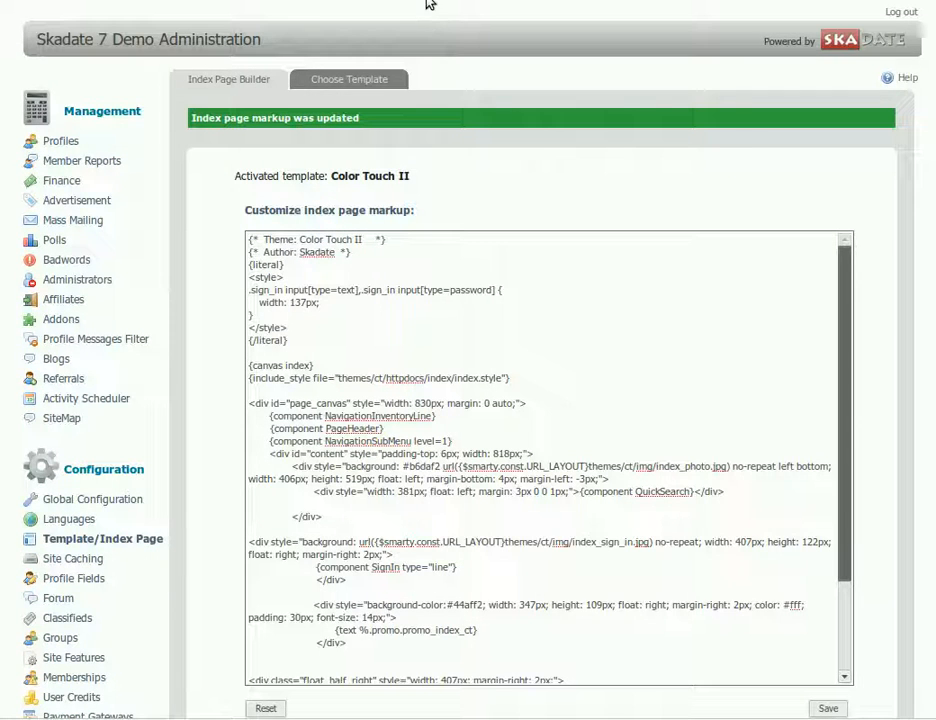